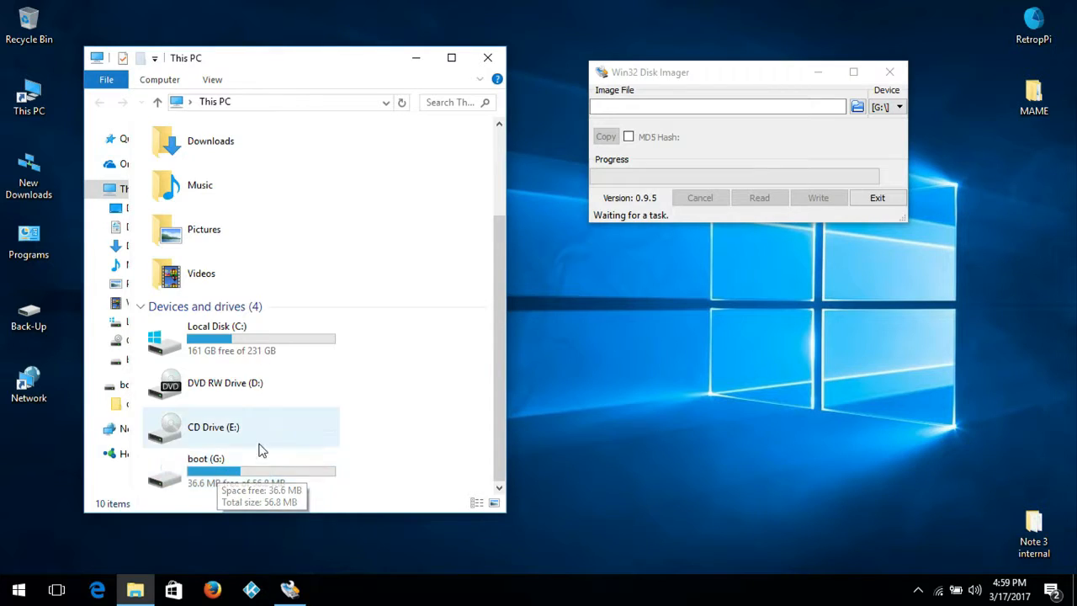
pyautogui.moveTo(357, 372)
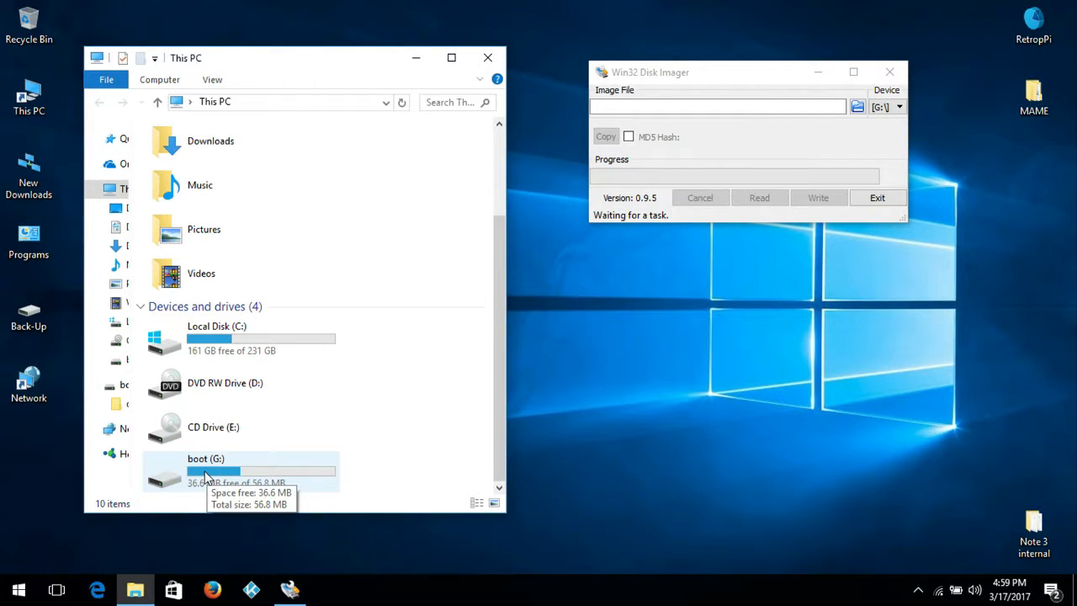
pyautogui.moveTo(261, 474)
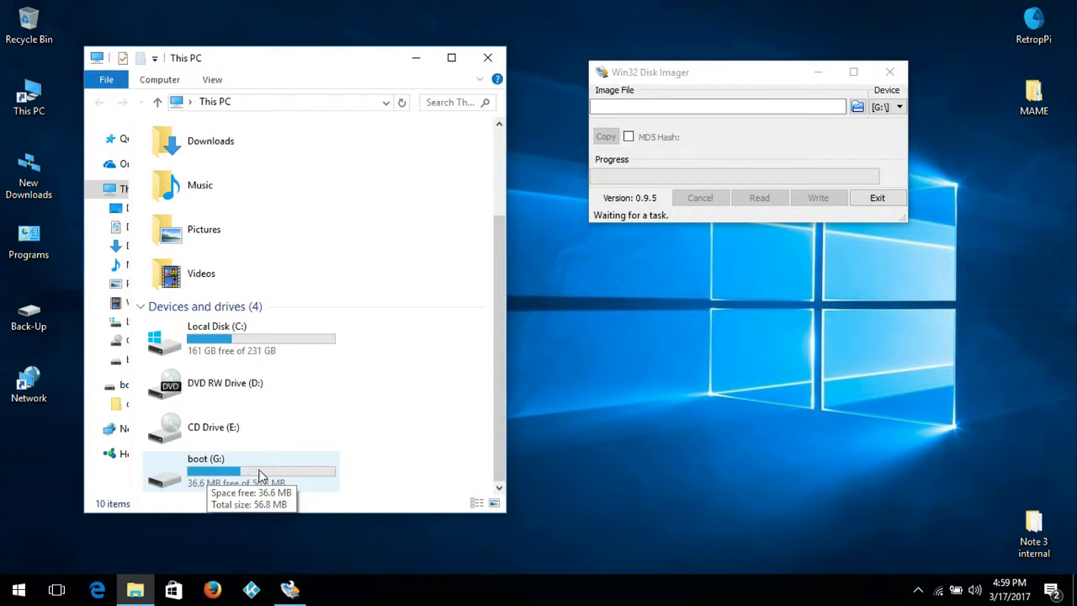
pyautogui.moveTo(215, 469)
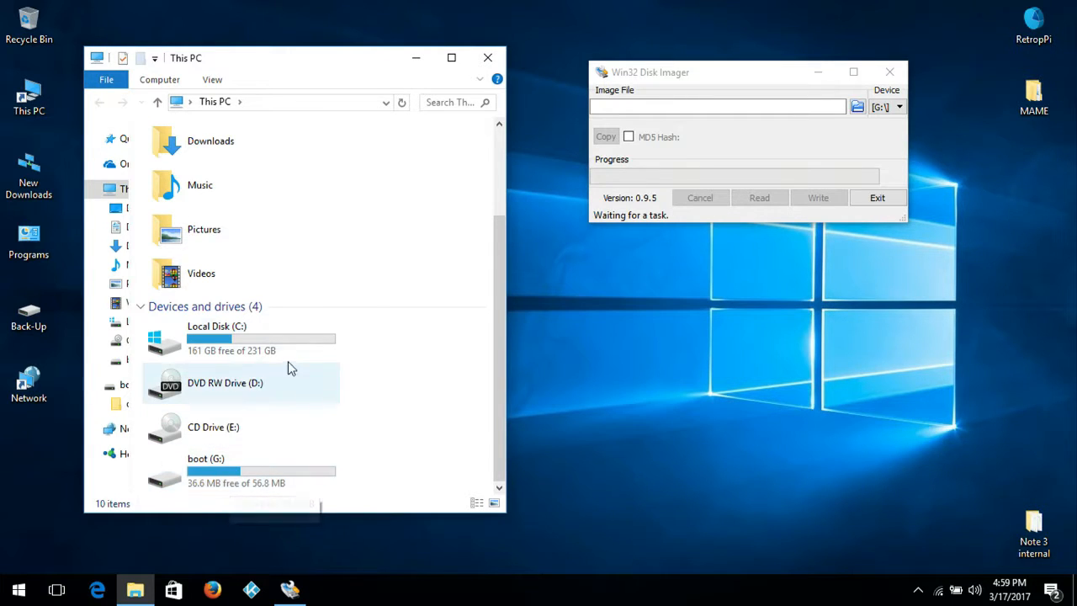
# Close File Explorer, move the imager window toward centre, and start choosing the image file location.
pyautogui.click(218, 462)
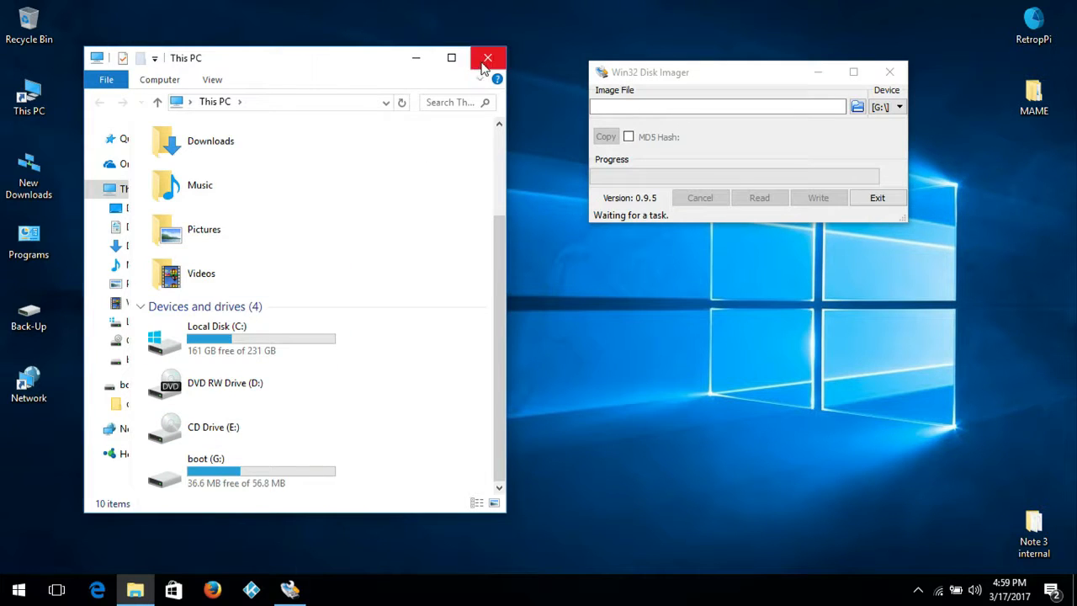
pyautogui.click(488, 57)
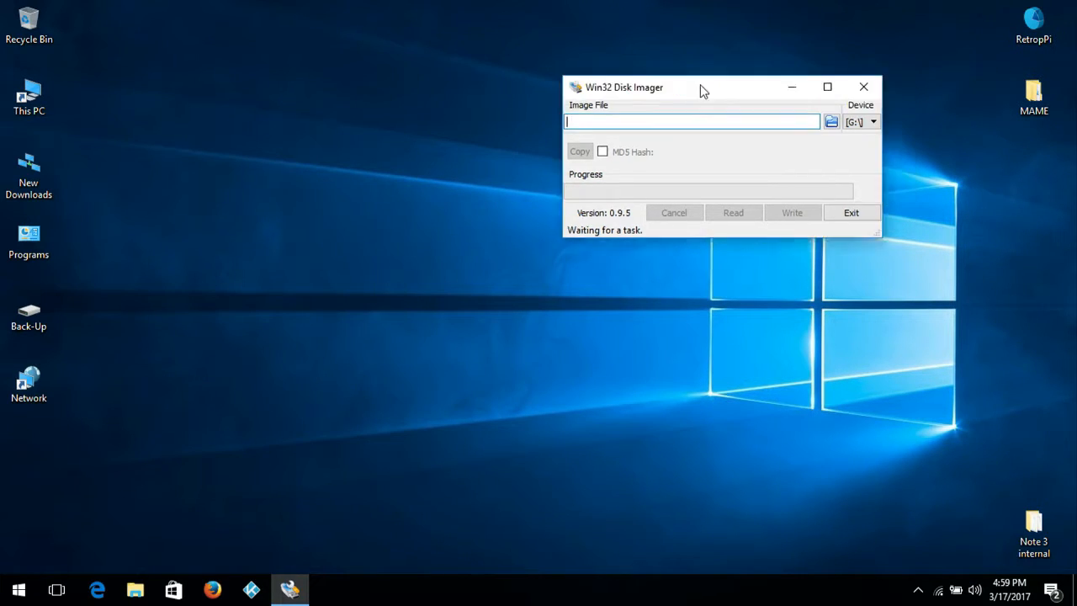
pyautogui.moveTo(703, 88); pyautogui.dragTo(491, 191)
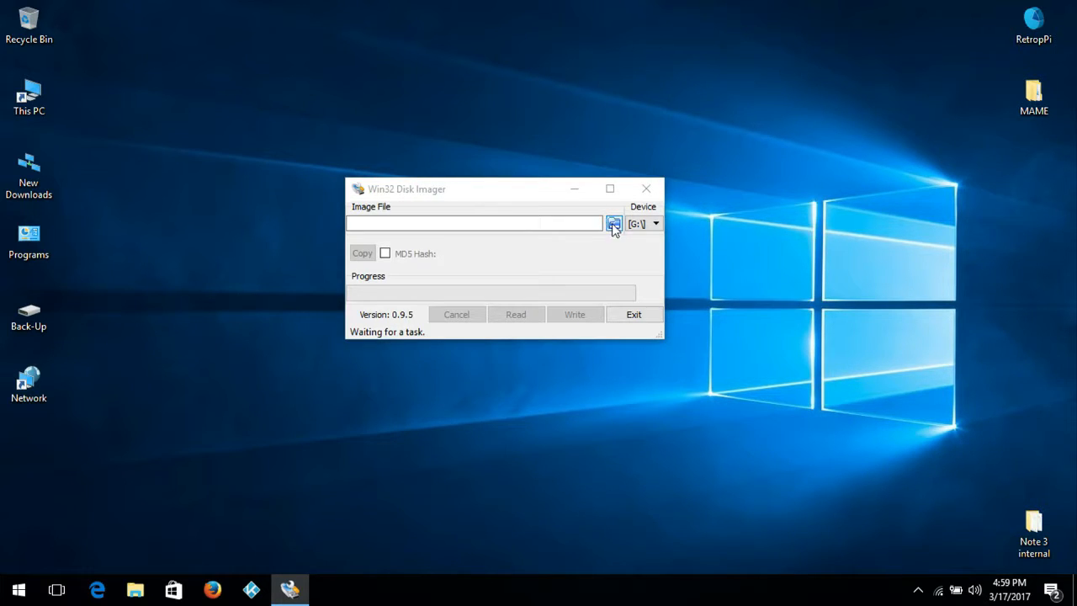
pyautogui.click(612, 222)
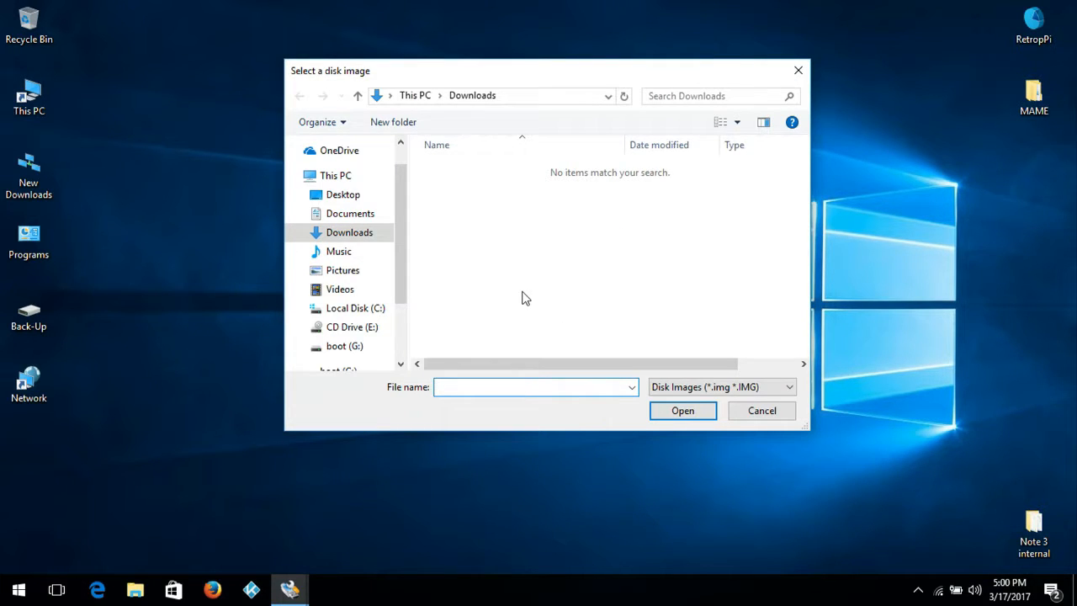
# Name the image file 64GB.img on the Desktop and confirm it as the target.
pyautogui.write('64GB.IMG')
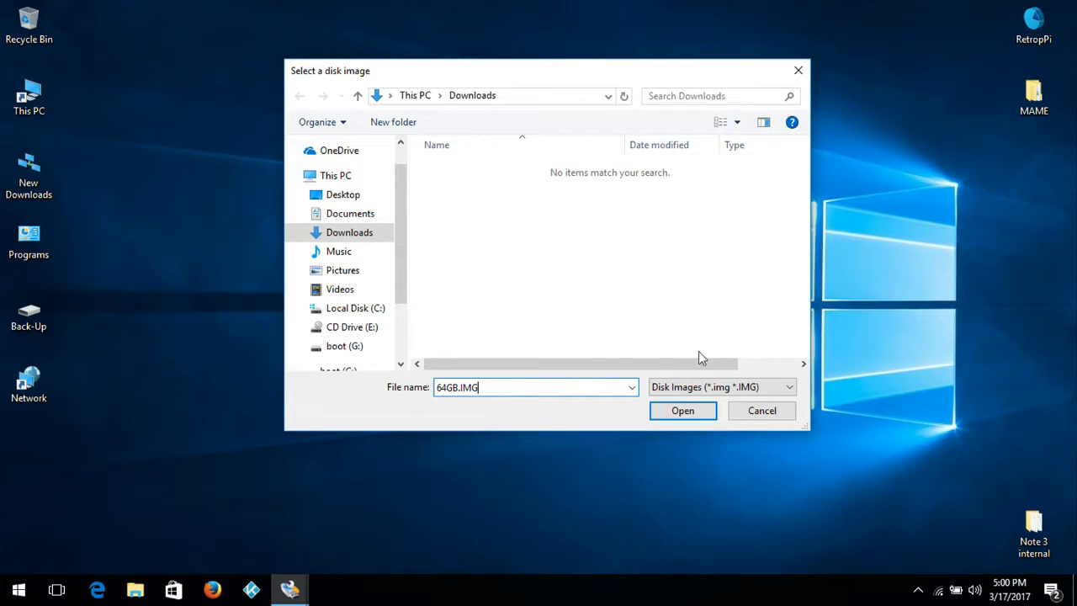
pyautogui.press('BackSpace')
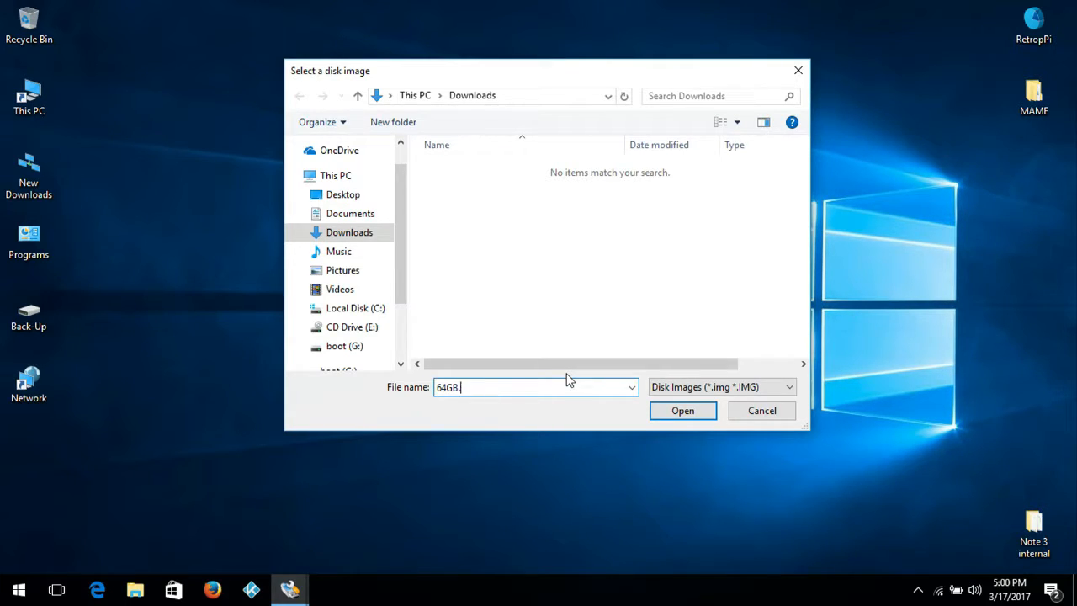
pyautogui.write('img')
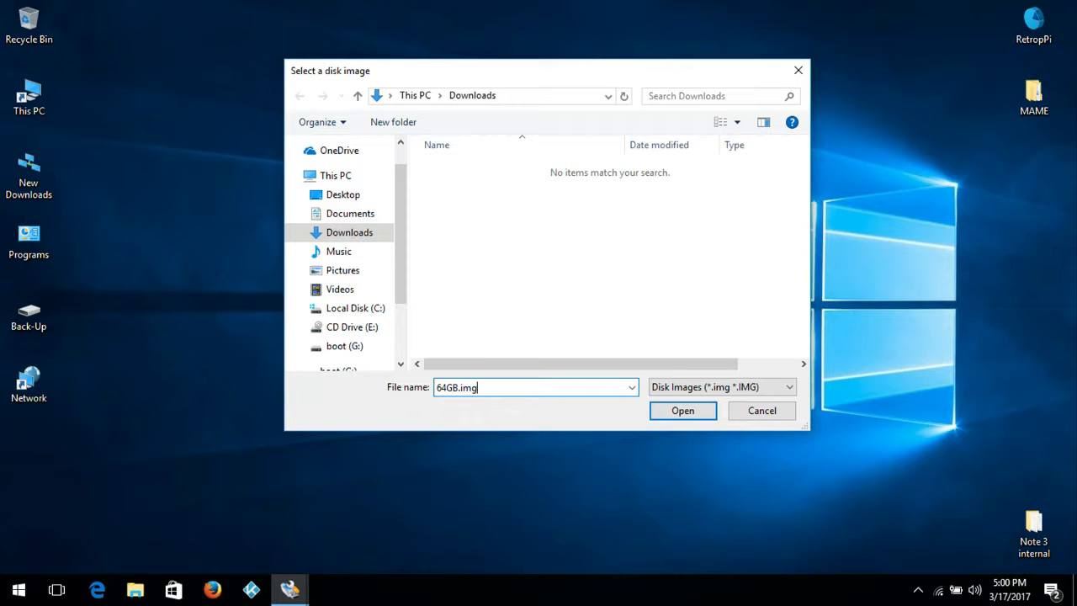
pyautogui.click(335, 175)
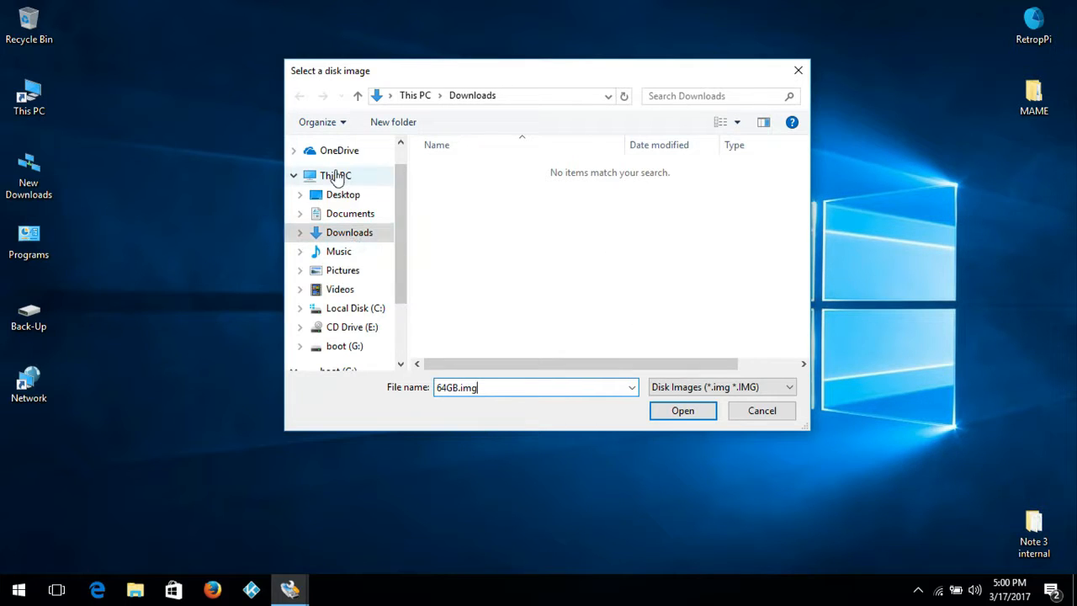
pyautogui.moveTo(343, 195)
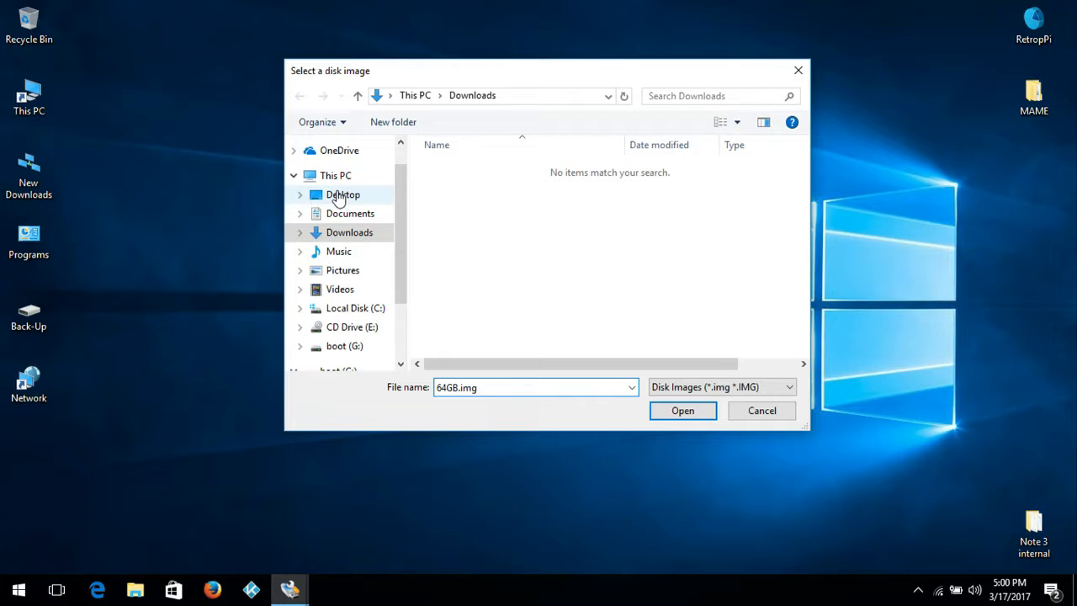
pyautogui.click(343, 195)
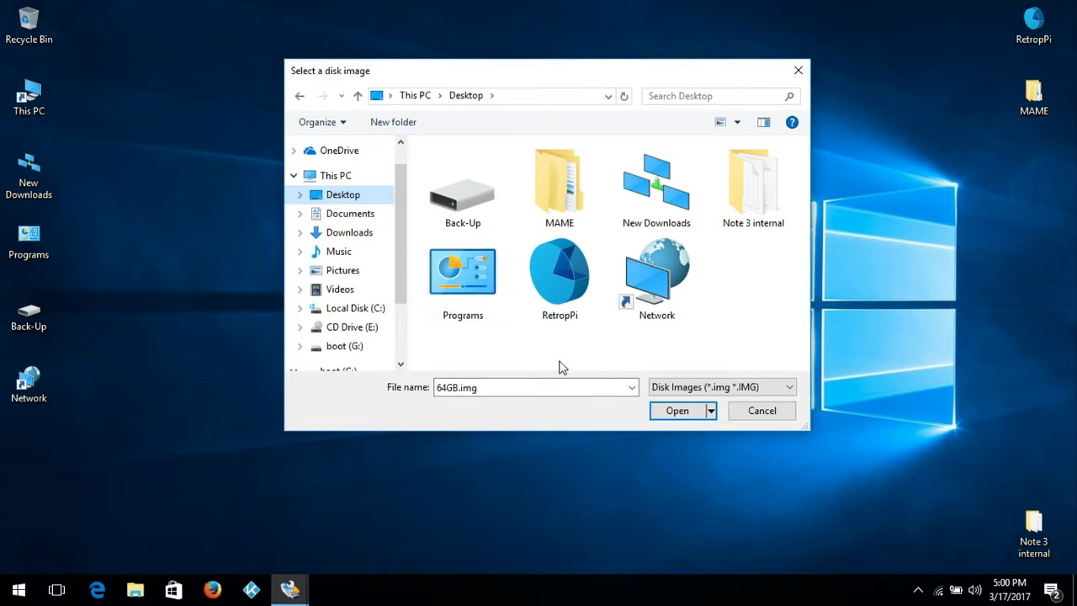
pyautogui.click(676, 411)
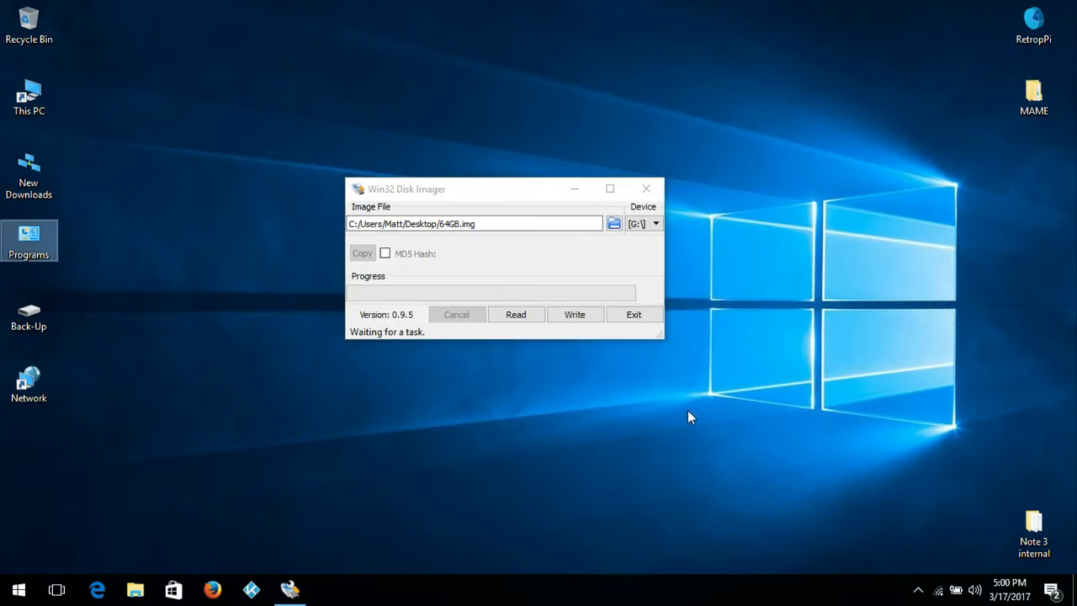
pyautogui.moveTo(555, 266)
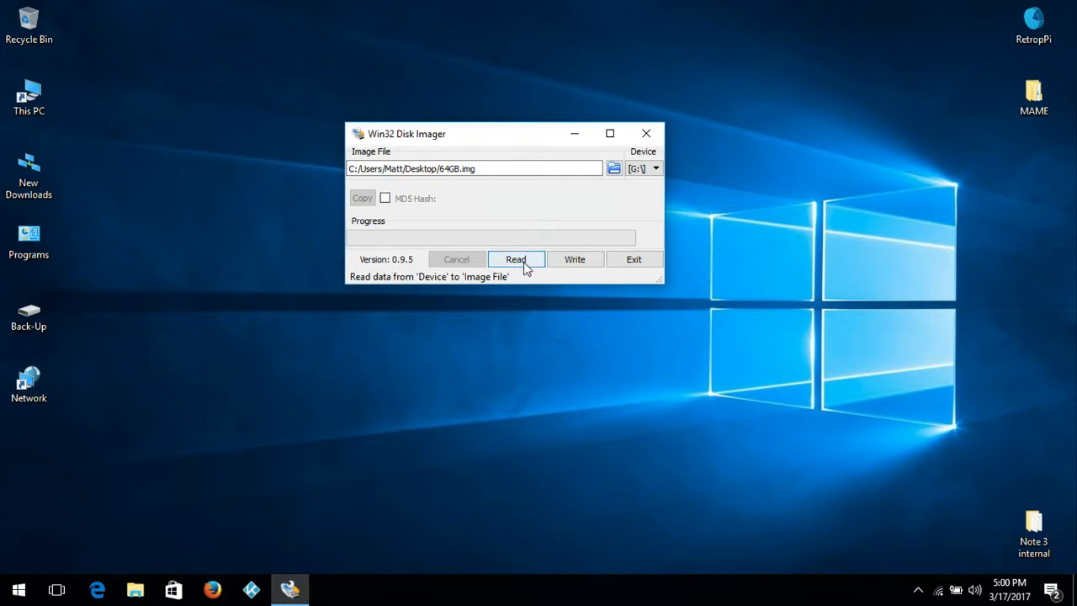
pyautogui.moveTo(552, 326)
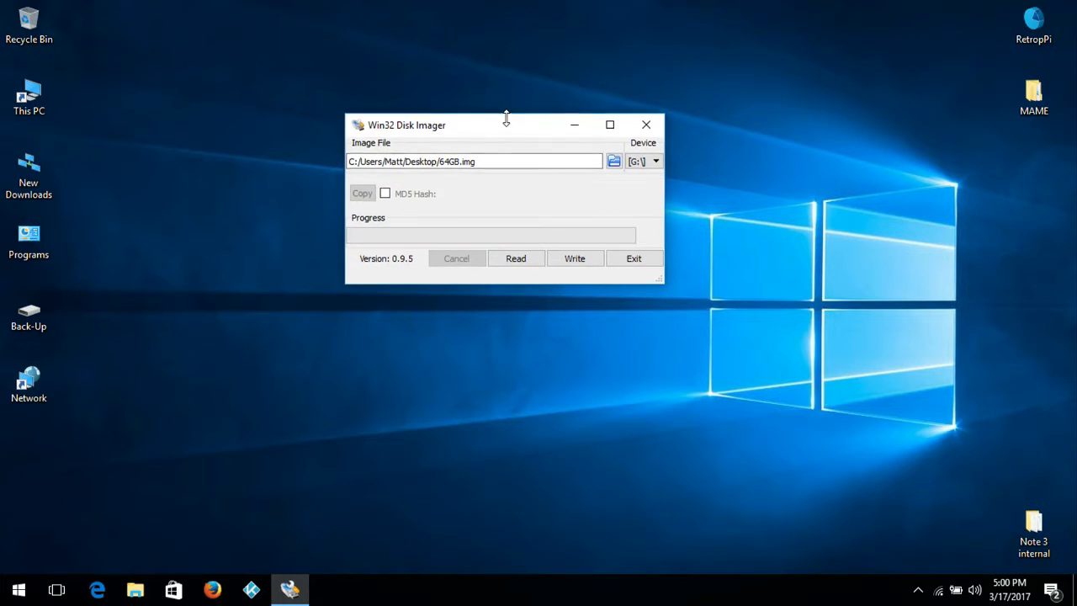
pyautogui.moveTo(505, 125); pyautogui.dragTo(505, 111)
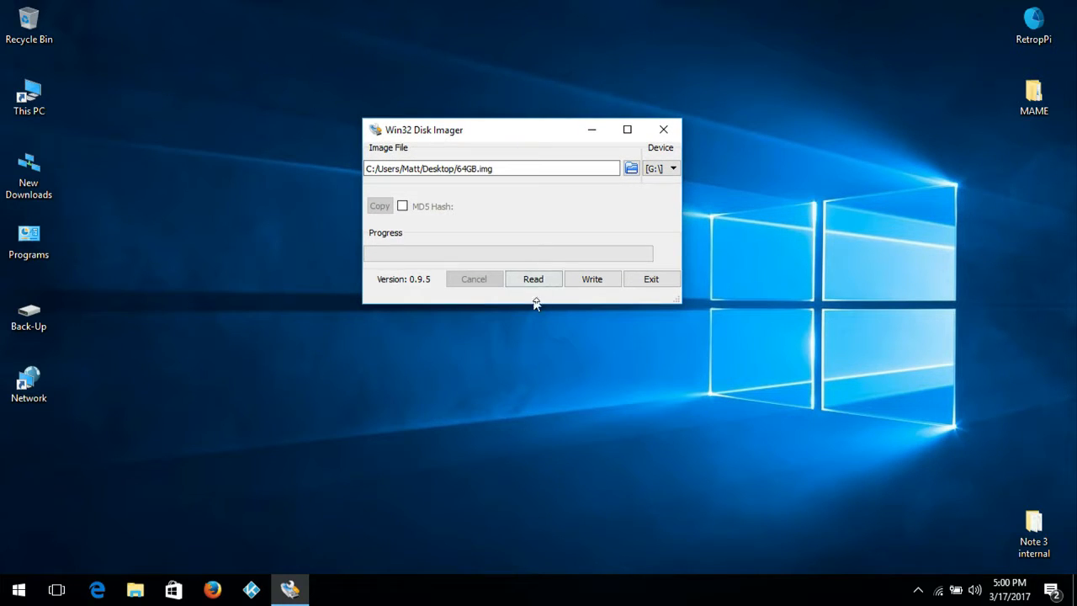
pyautogui.moveTo(530, 355)
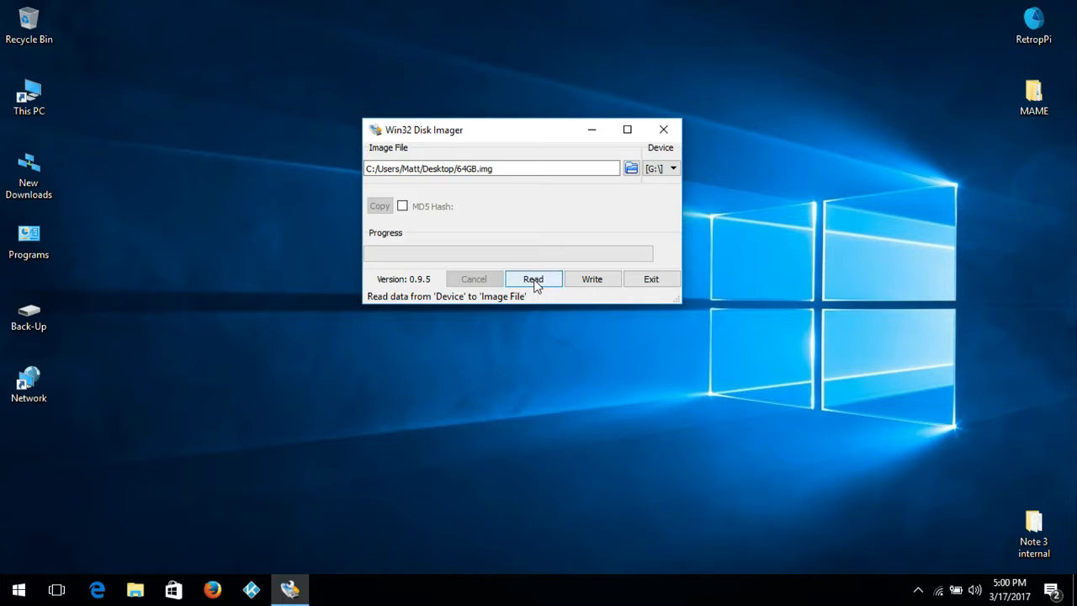
# Start reading drive G: into 64GB.img so the file appears on the desktop at 0% progress.
pyautogui.click(533, 279)
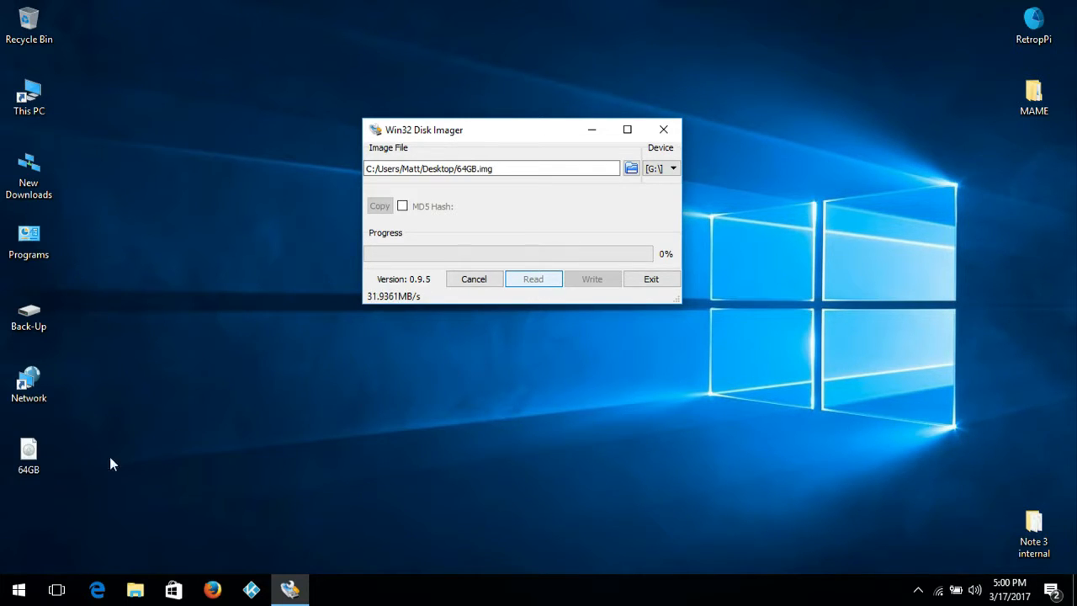
pyautogui.click(28, 454)
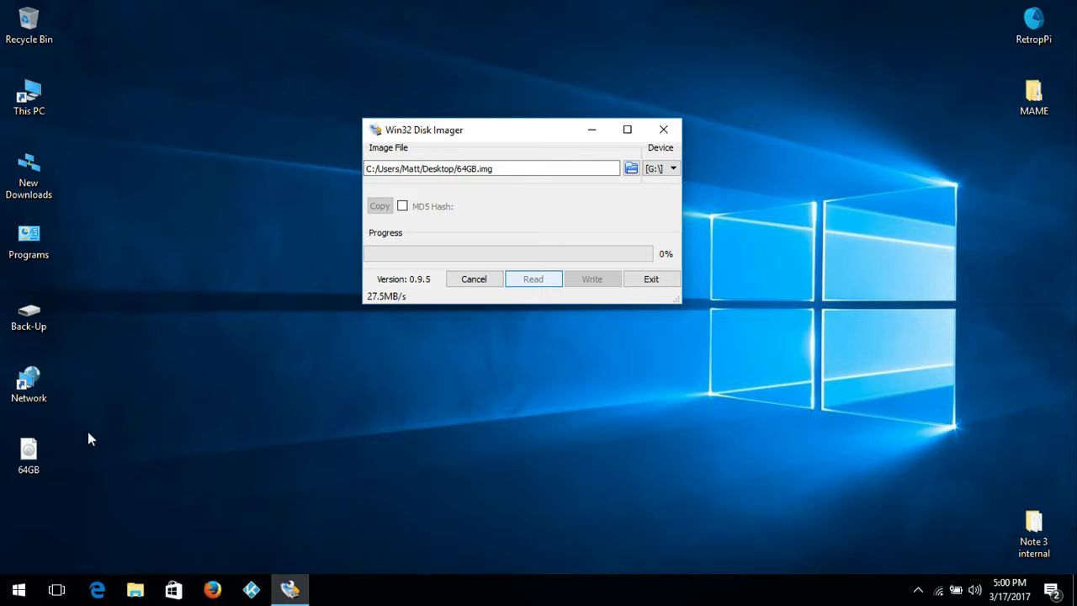
pyautogui.moveTo(52, 469)
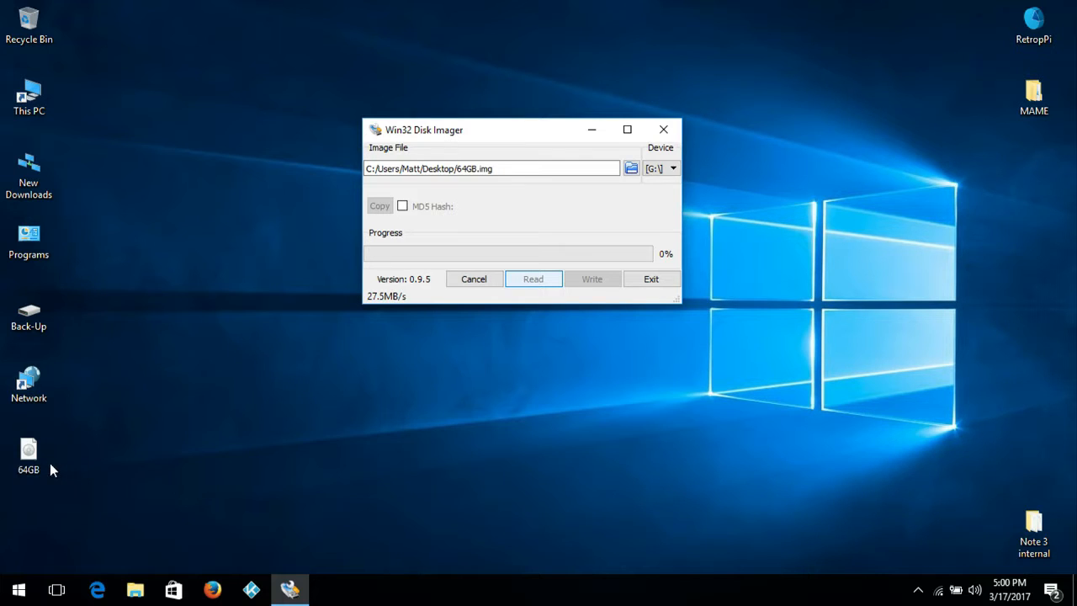
pyautogui.moveTo(175, 423)
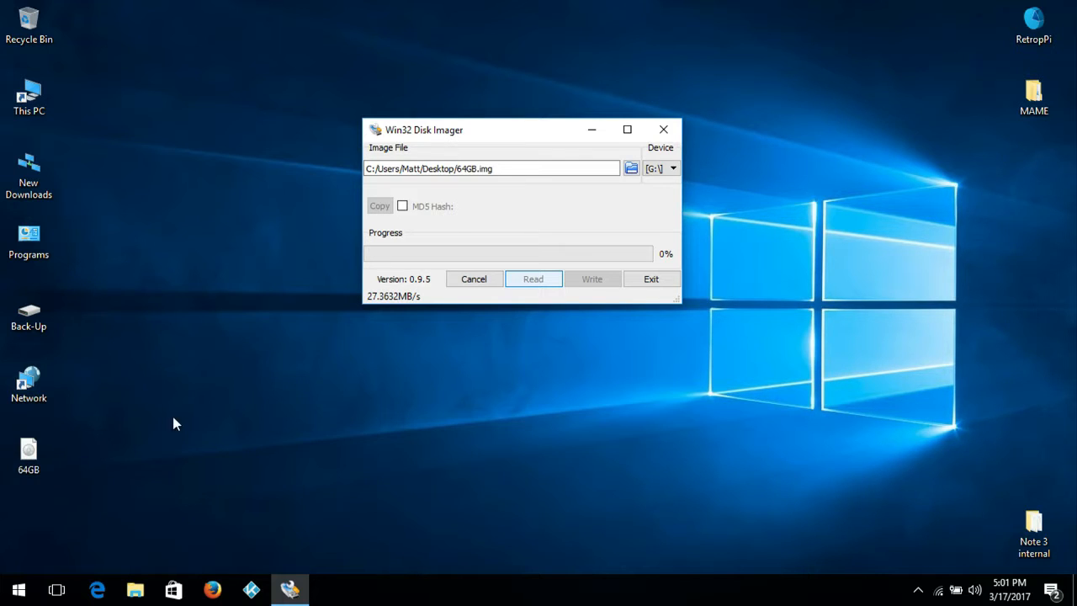
pyautogui.moveTo(211, 372)
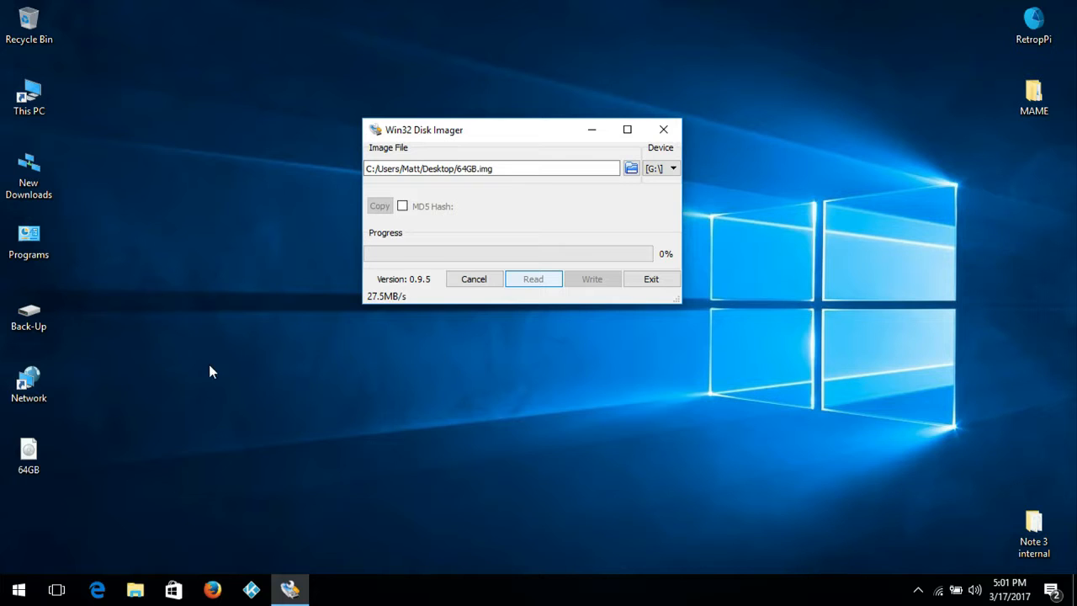